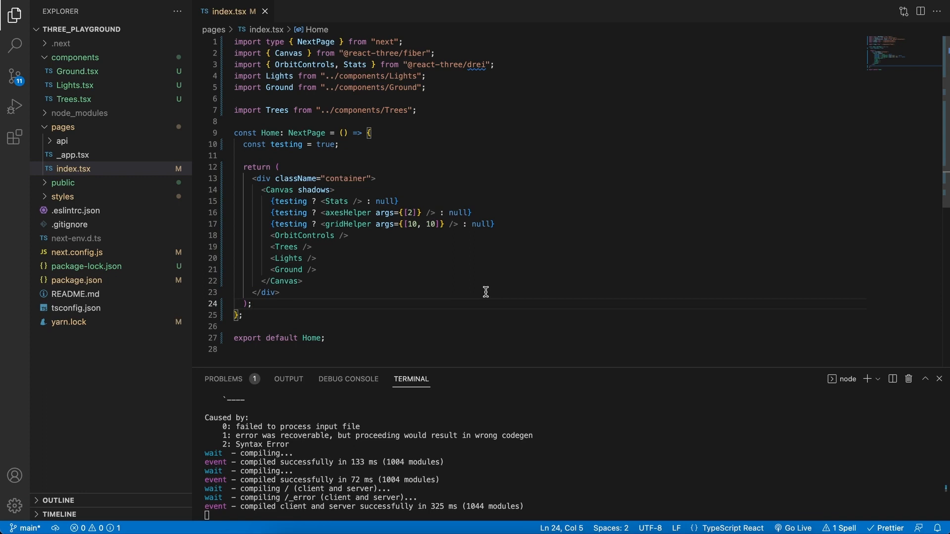
mouse_move(567, 254)
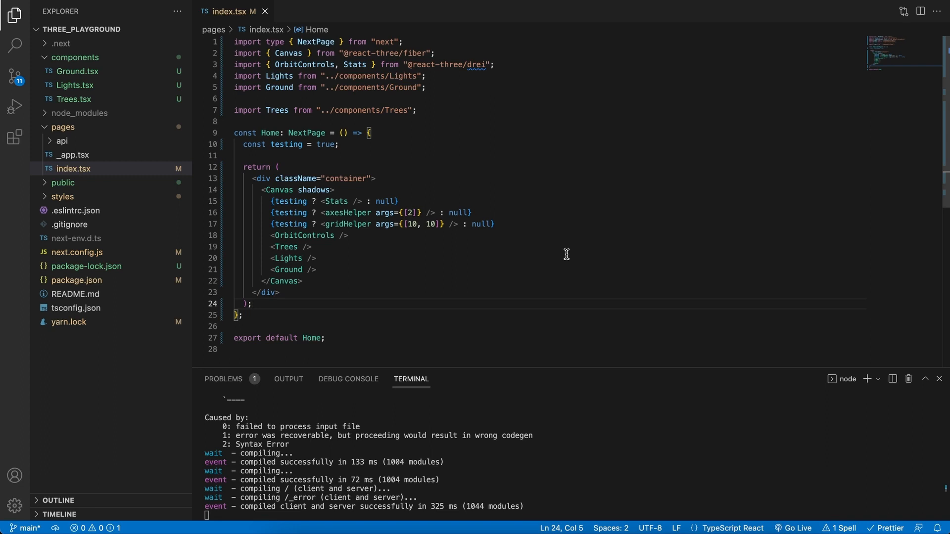
mouse_move(585, 250)
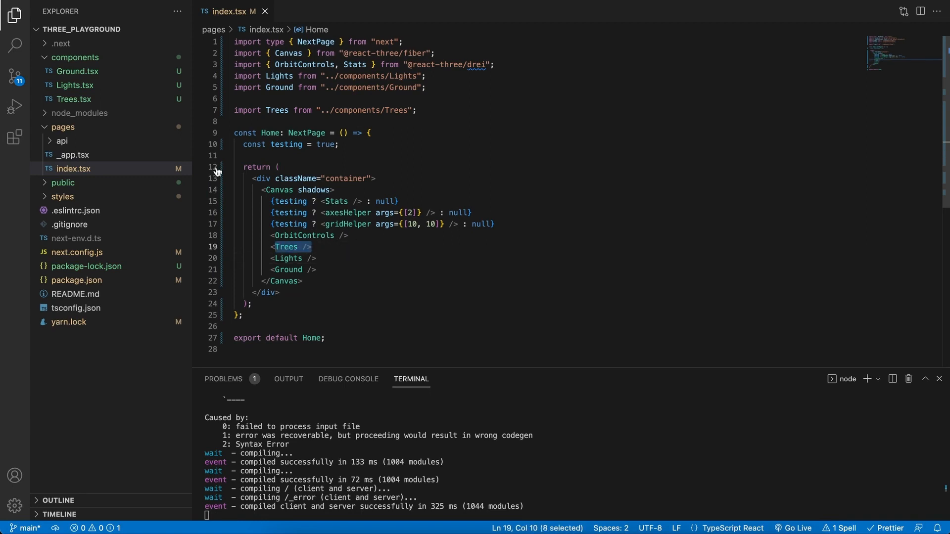
Open Trees.tsx from the components folder in the Explorer sidebar.
left_click(74, 99)
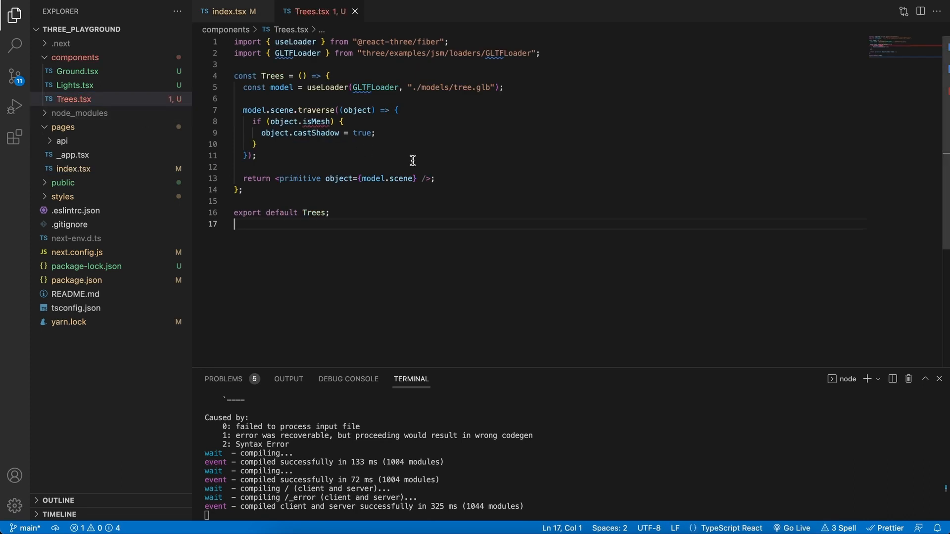
mouse_move(483, 218)
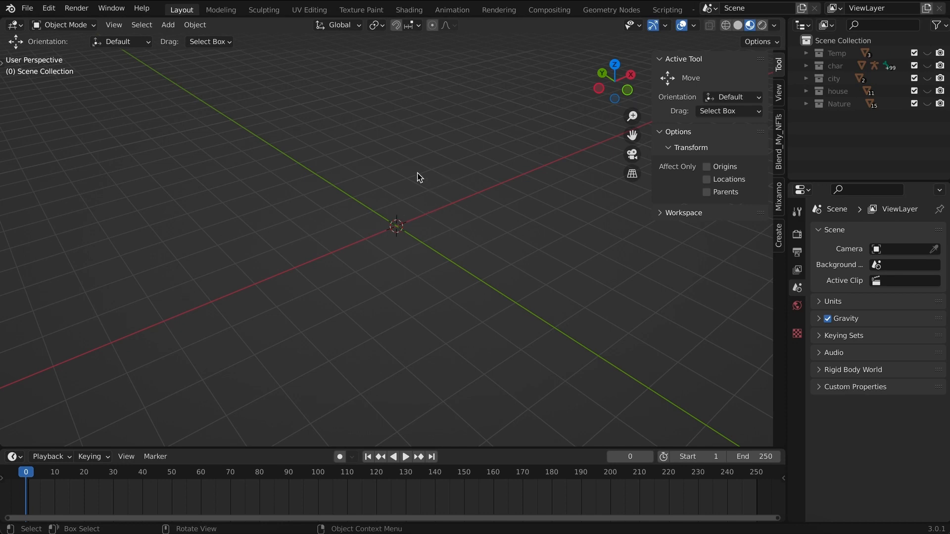
Add a default Mesh > Cube at the origin and select it.
left_click(167, 24)
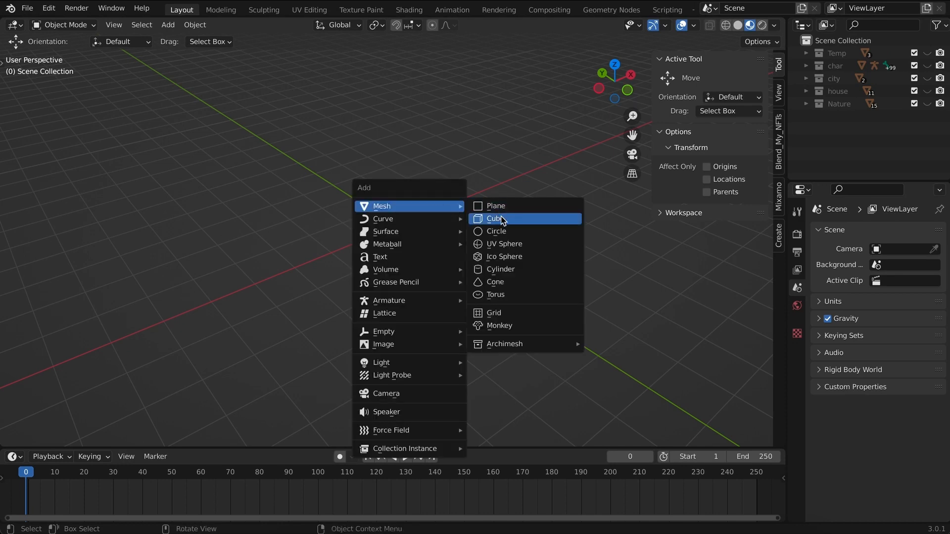
left_click(492, 218)
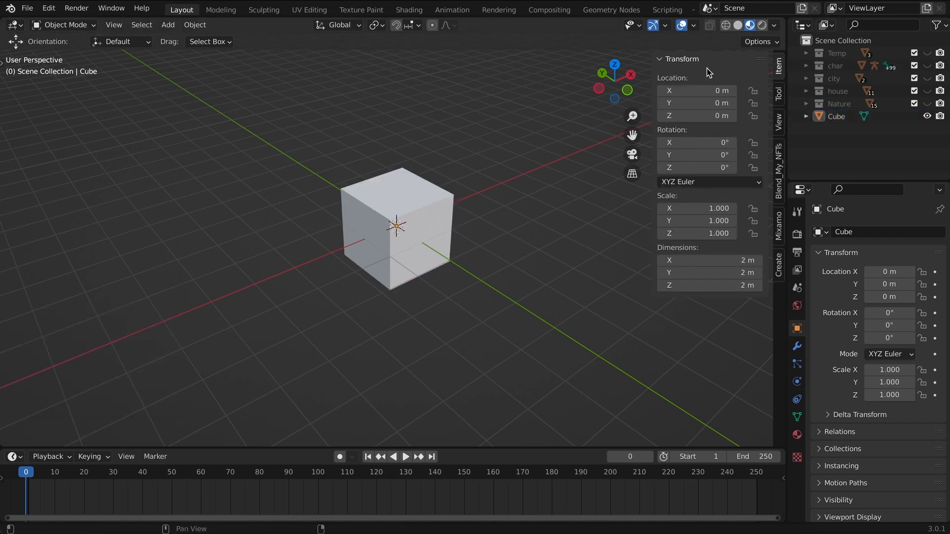
mouse_move(710, 67)
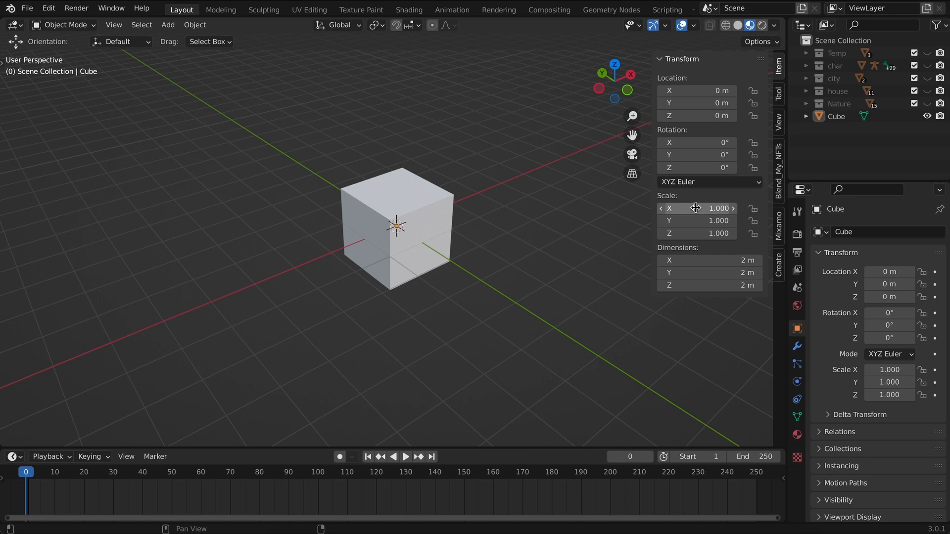
mouse_move(691, 219)
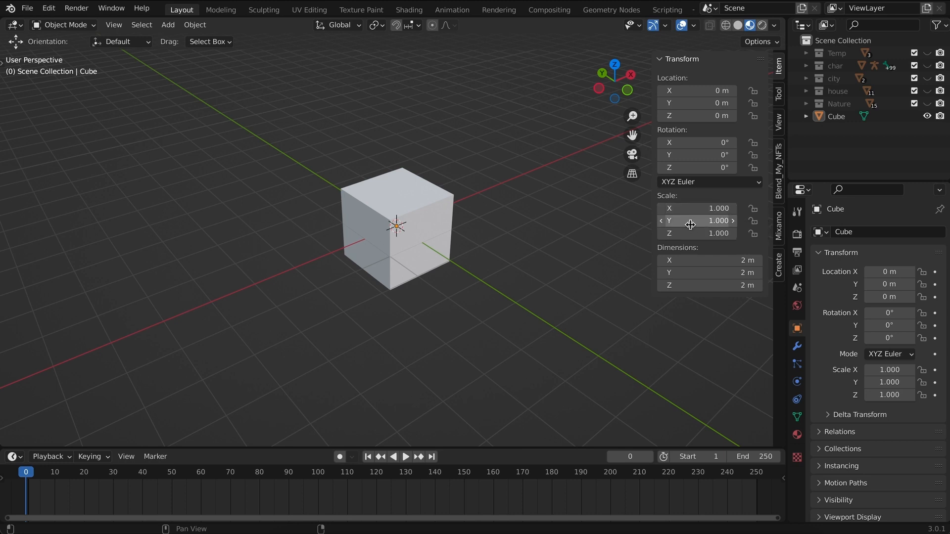
left_click(396, 226)
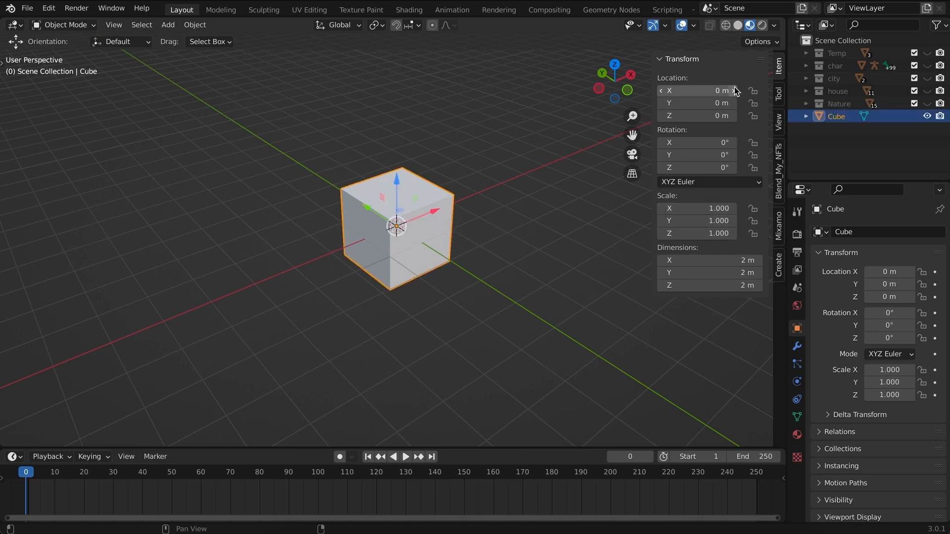
mouse_move(515, 209)
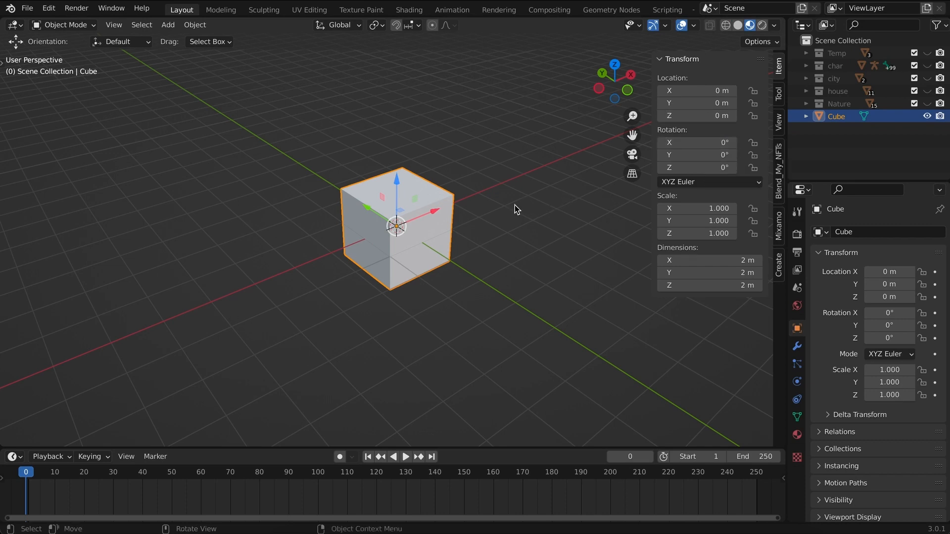
mouse_move(437, 234)
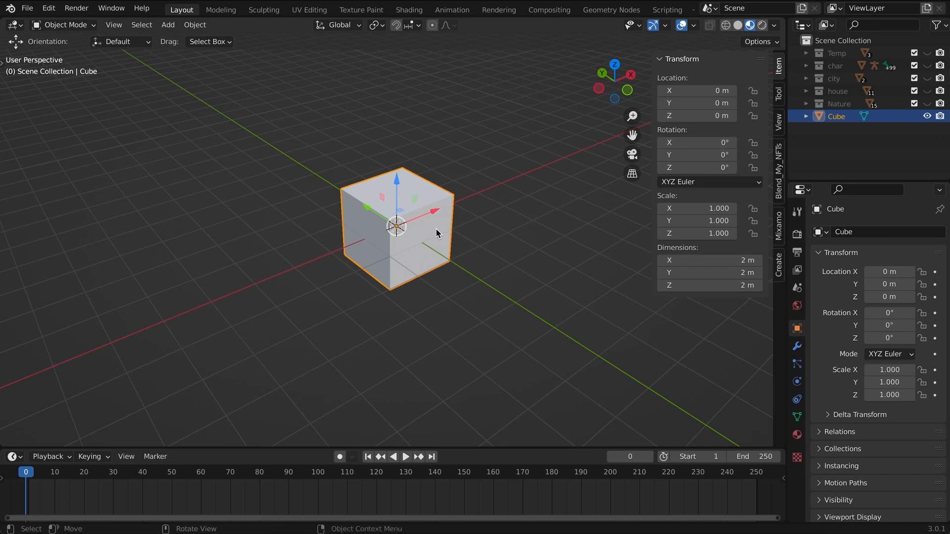
mouse_move(450, 235)
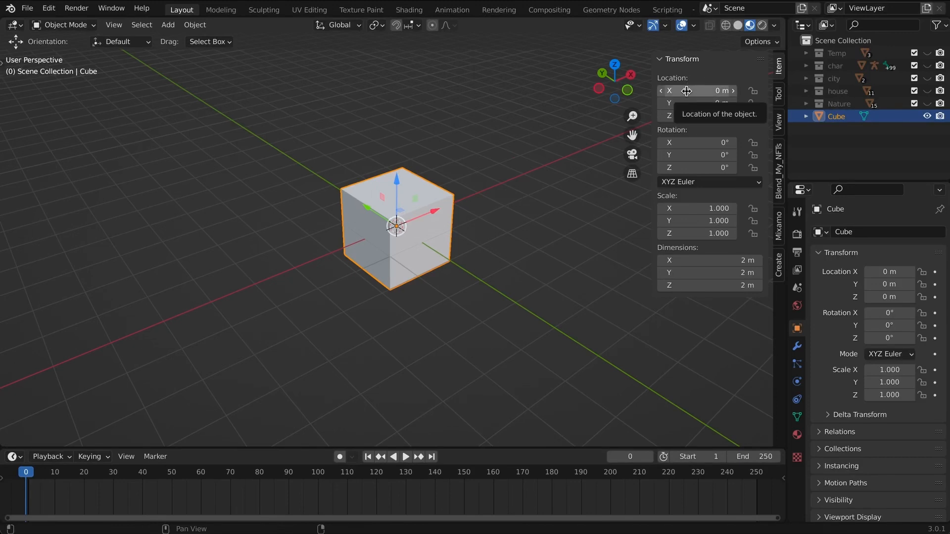
Drag the cube's Location and Rotation X/Y/Z fields to offset and tilt it.
left_click_drag(697, 90, 739, 90)
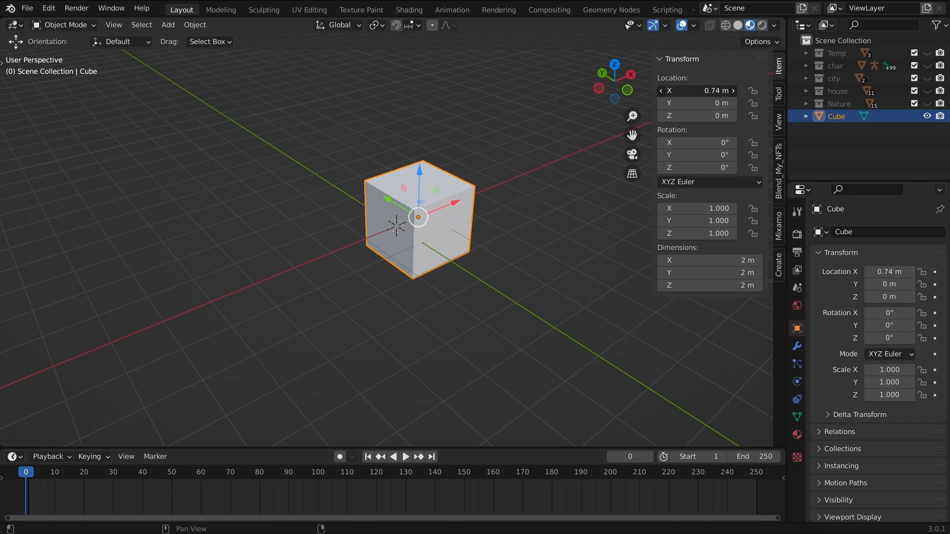
left_click_drag(451, 202, 412, 218)
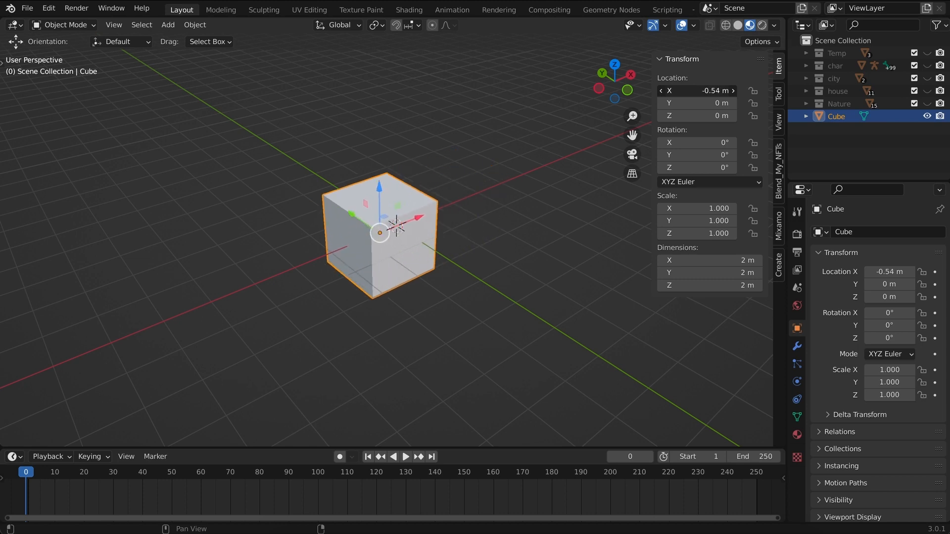
left_click_drag(379, 231, 420, 236)
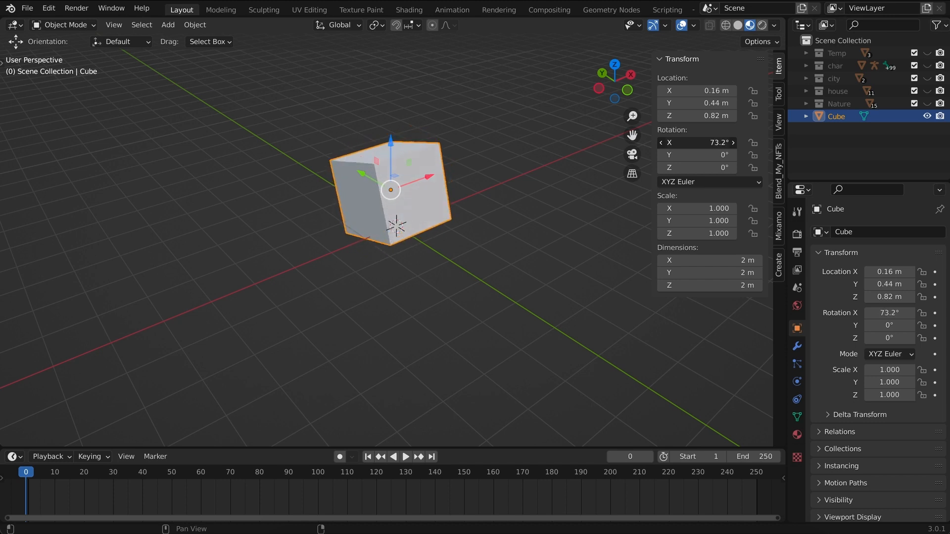
left_click_drag(697, 142, 697, 154)
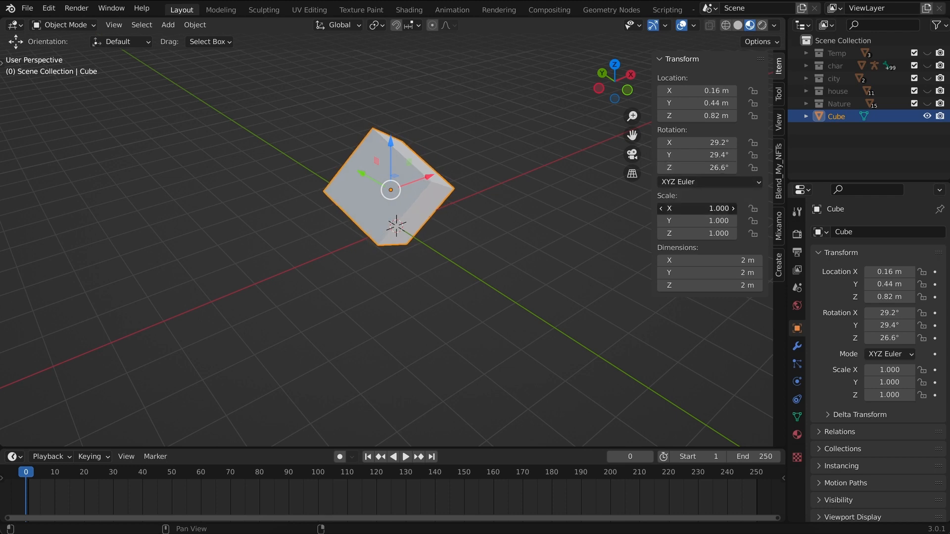
left_click_drag(702, 208, 697, 208)
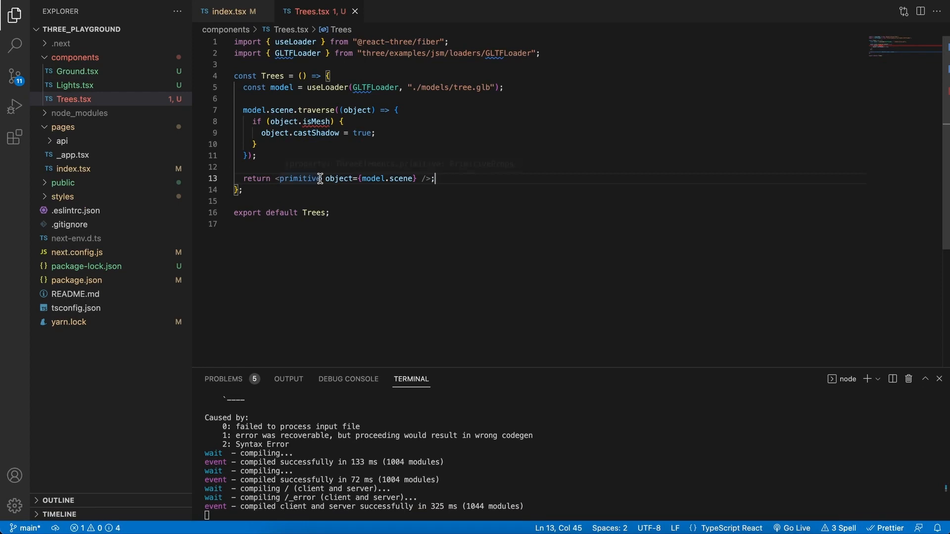
type("pos")
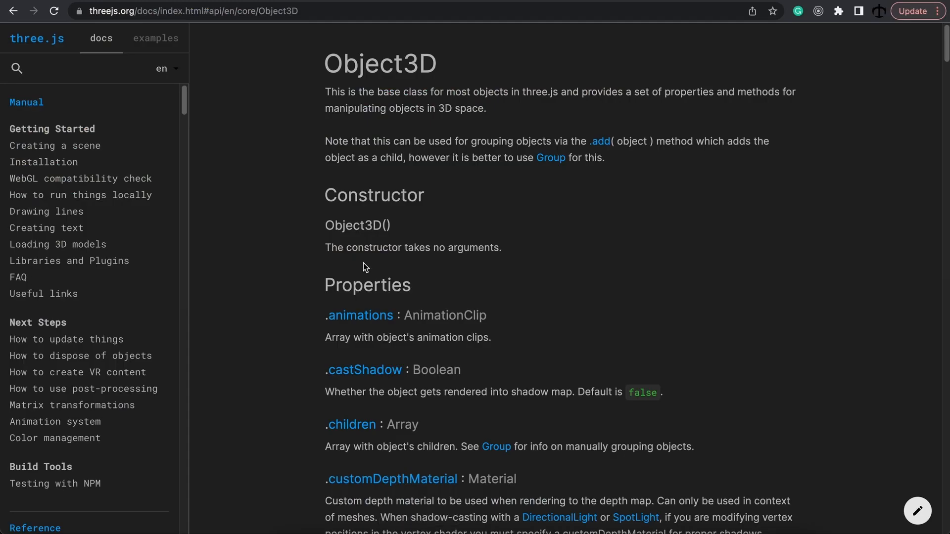
mouse_move(279, 247)
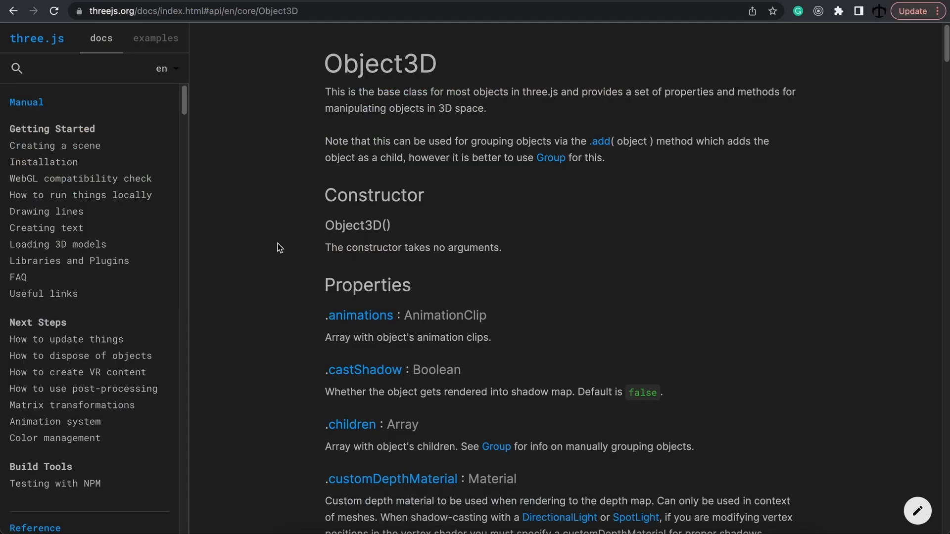
mouse_move(330, 84)
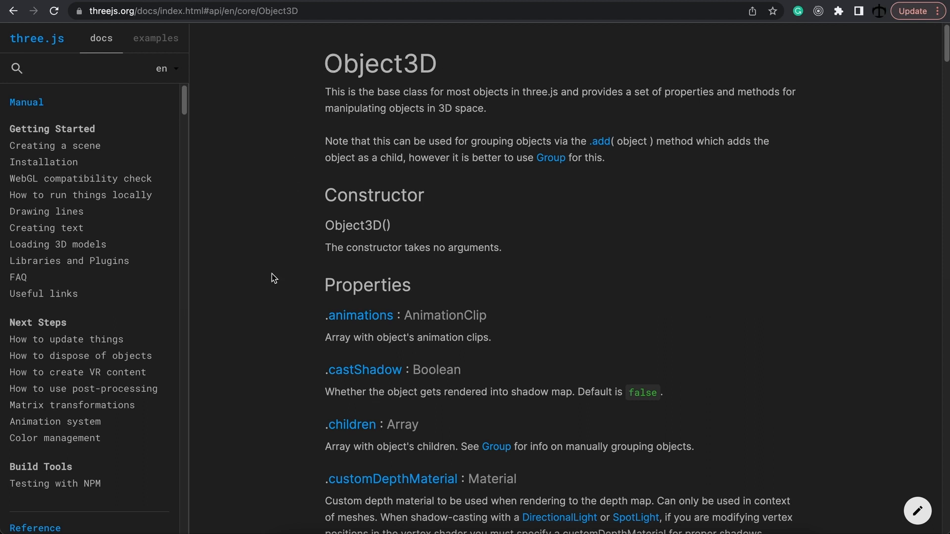
mouse_move(640, 251)
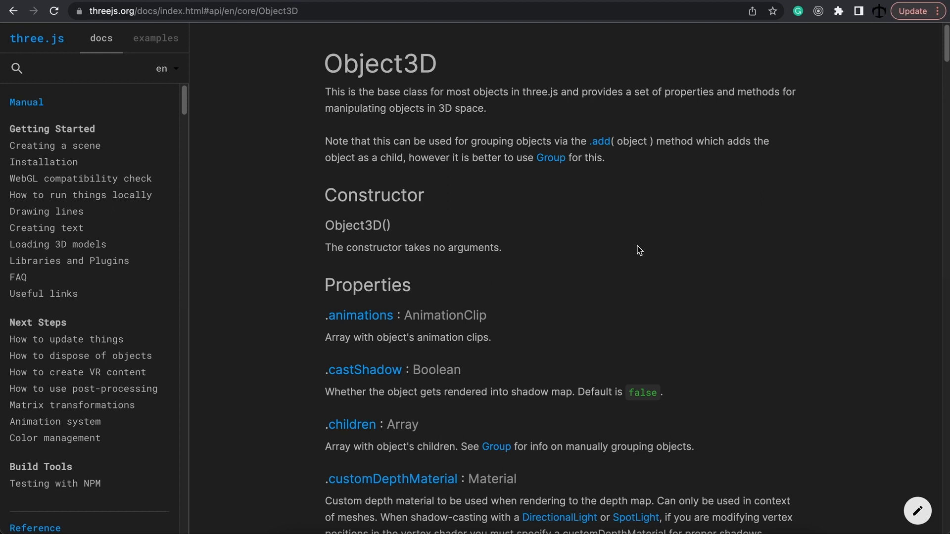
Scroll the Object3D docs down to the .position property and highlight it.
scroll("down", 3)
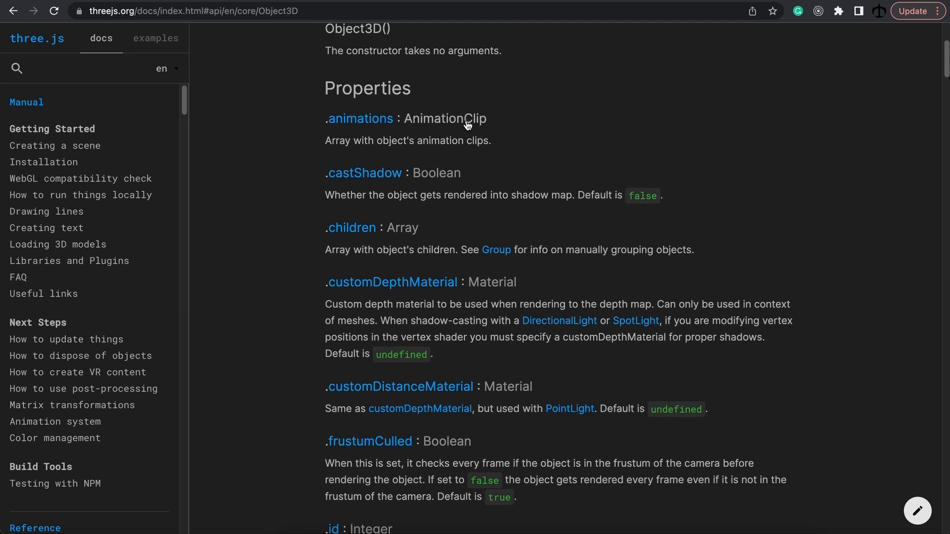
scroll("down", 3)
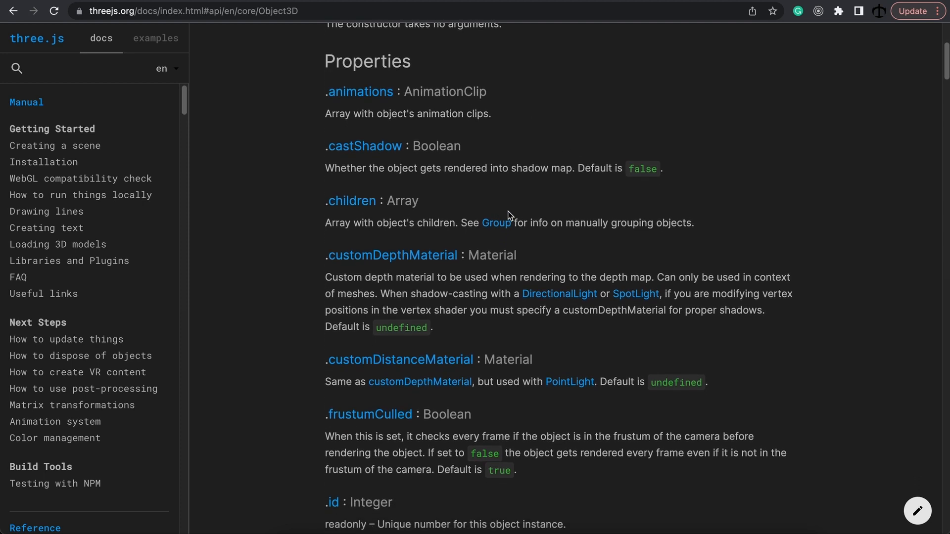
scroll("down", 3)
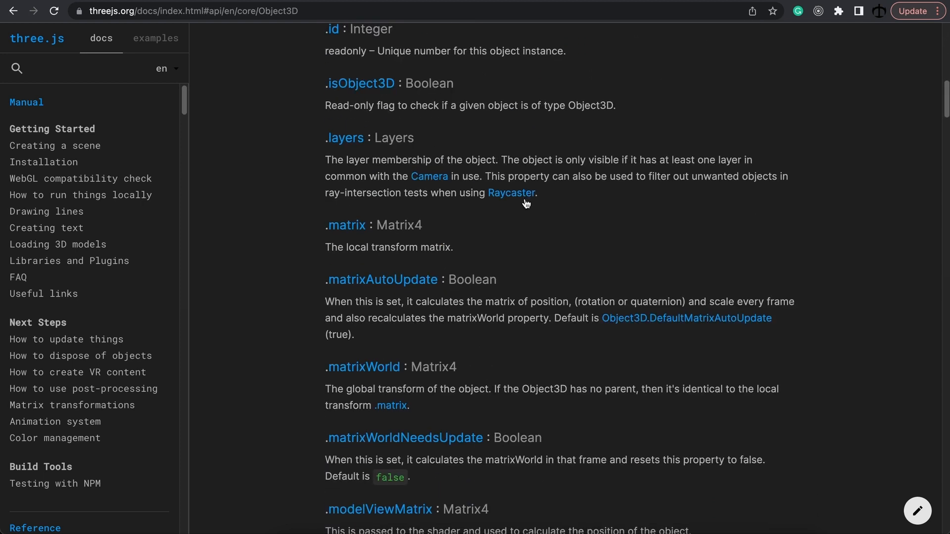
scroll("down", 3)
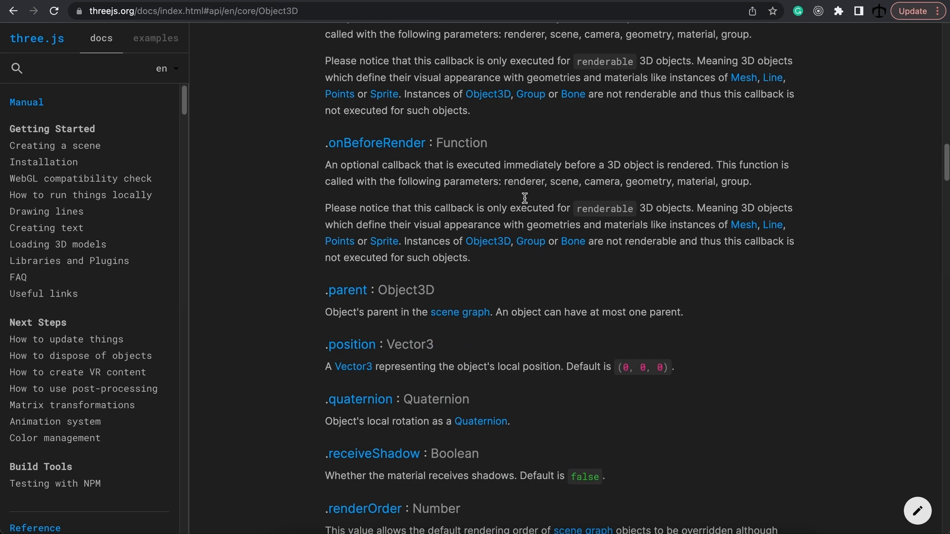
scroll("down", 3)
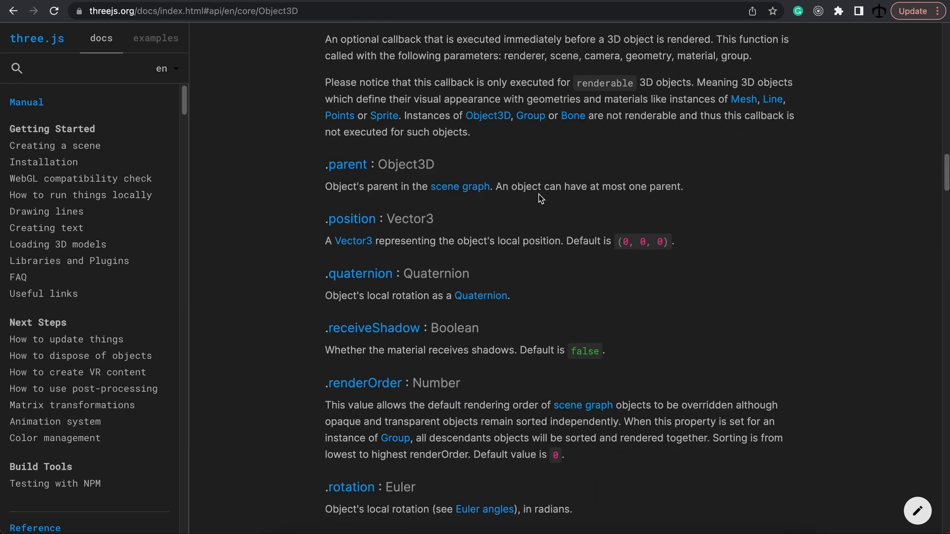
mouse_move(343, 223)
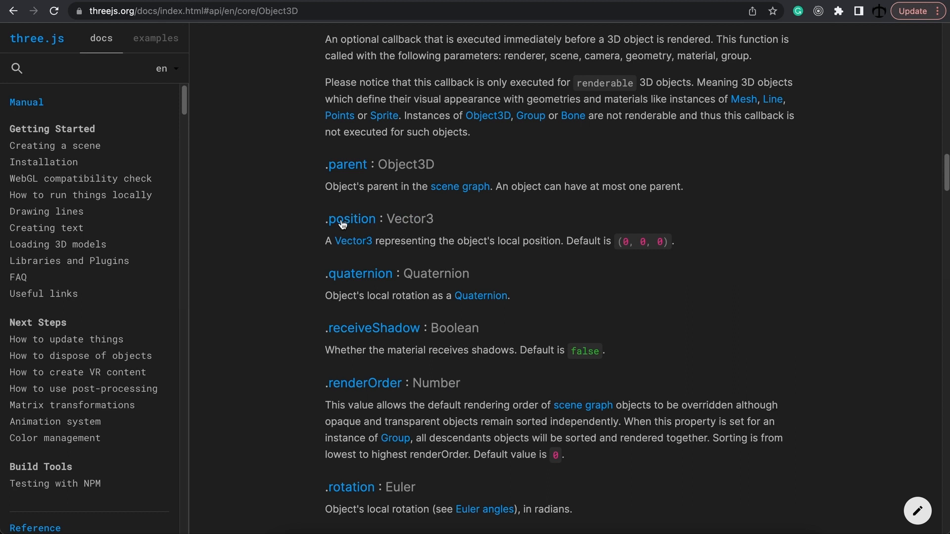
mouse_move(492, 231)
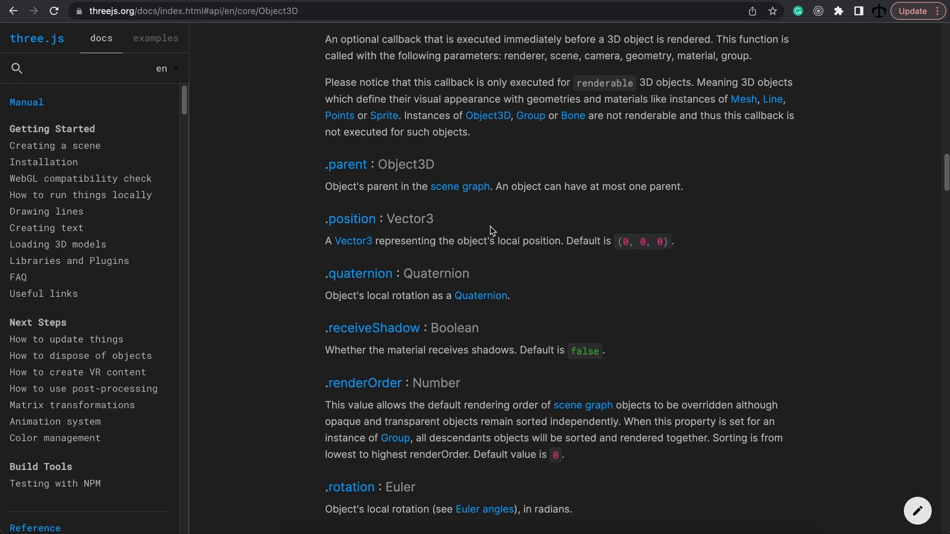
double_click(410, 219)
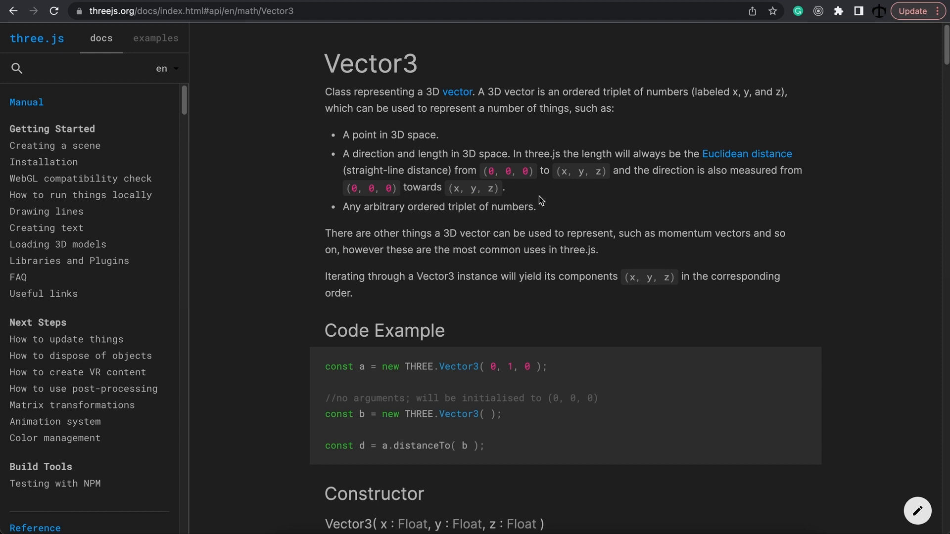
mouse_move(465, 191)
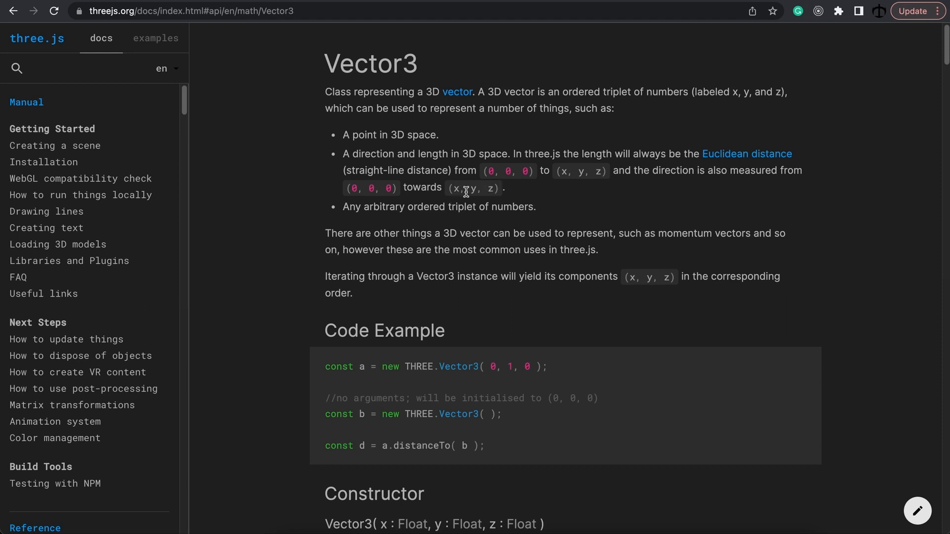
mouse_move(321, 276)
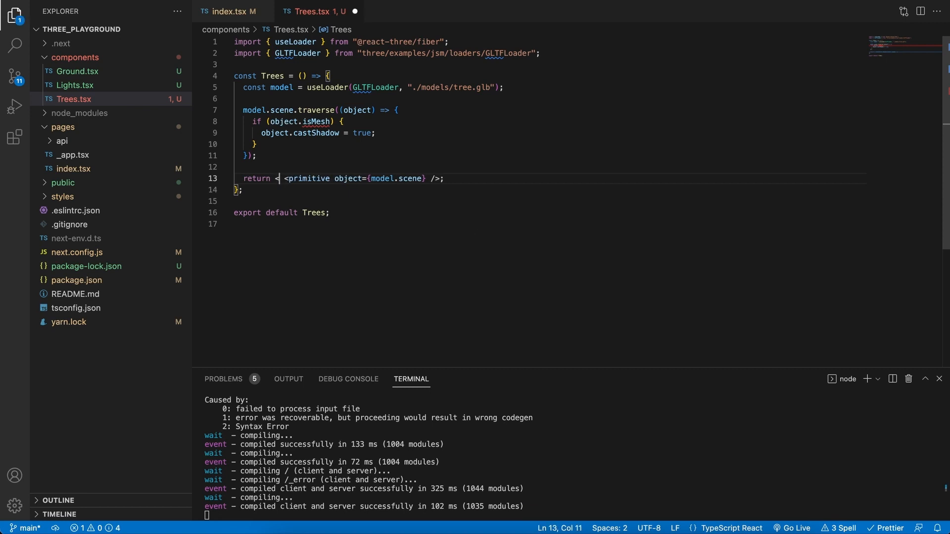
Move the tree's <primitive /> element inside a new <object3D></object3D> wrapper.
type("object3D></object3D>")
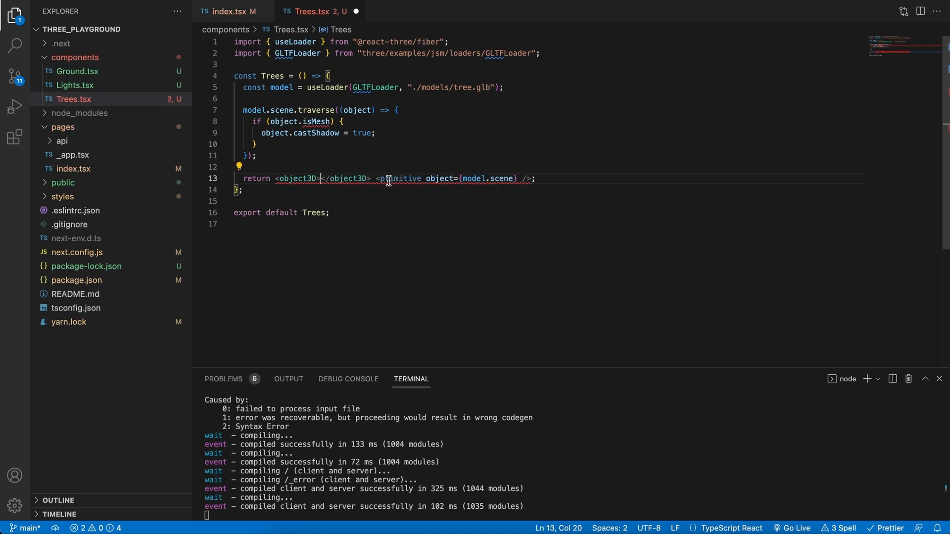
left_click_drag(377, 178, 531, 178)
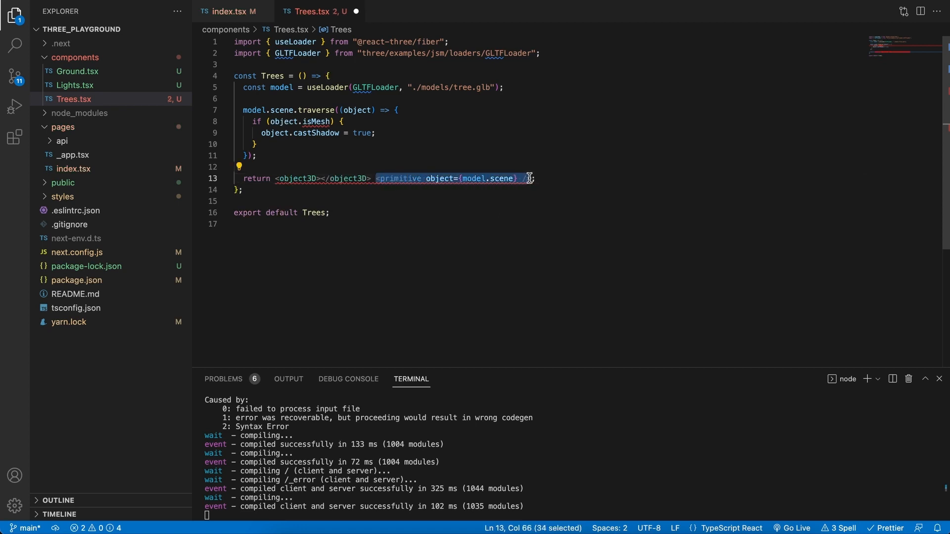
key("Delete")
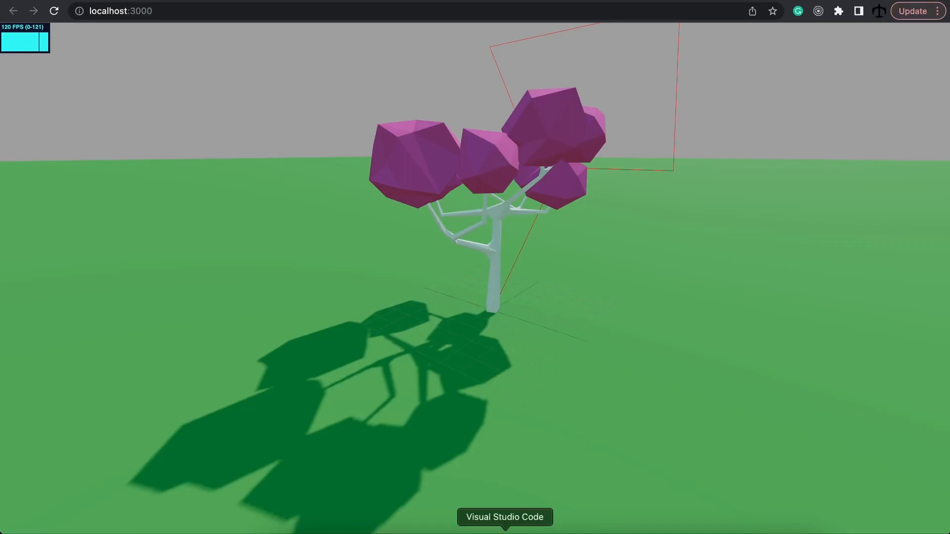
left_click(504, 516)
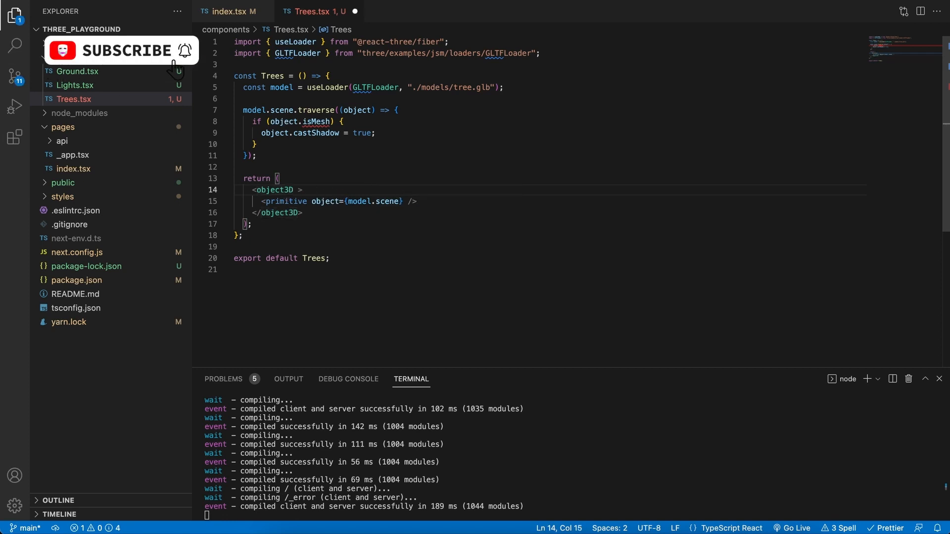
Add position={[2, 0, 0]} to the object3D and inspect the shifted tree in the preview.
type("position={}")
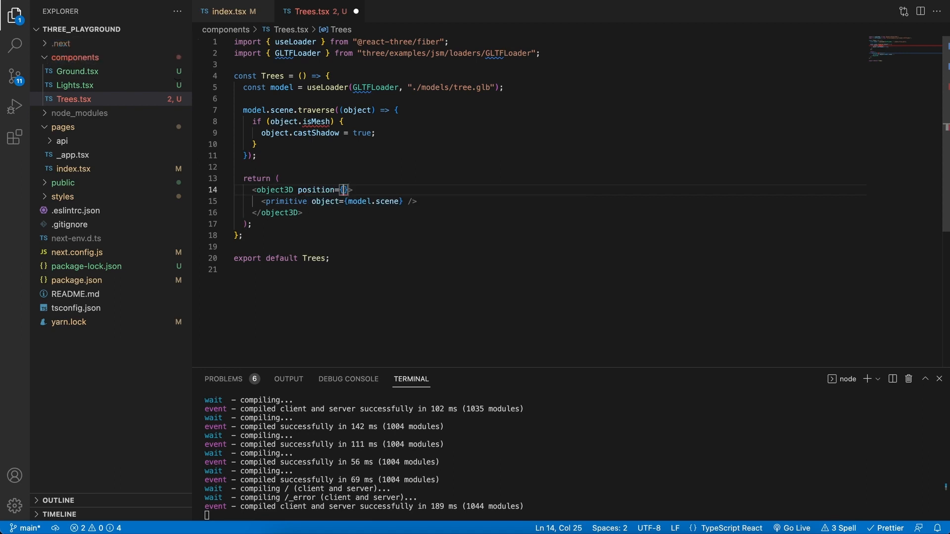
type("[]")
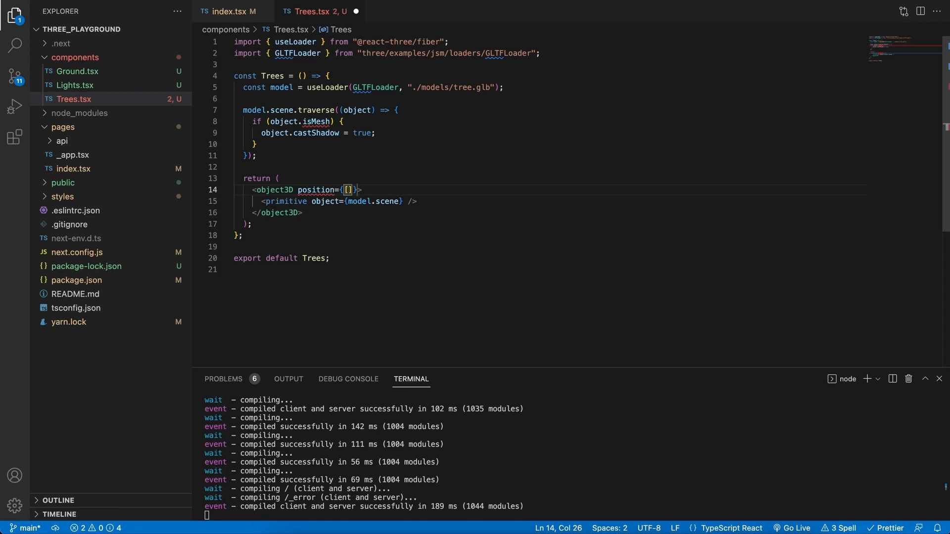
type("2,")
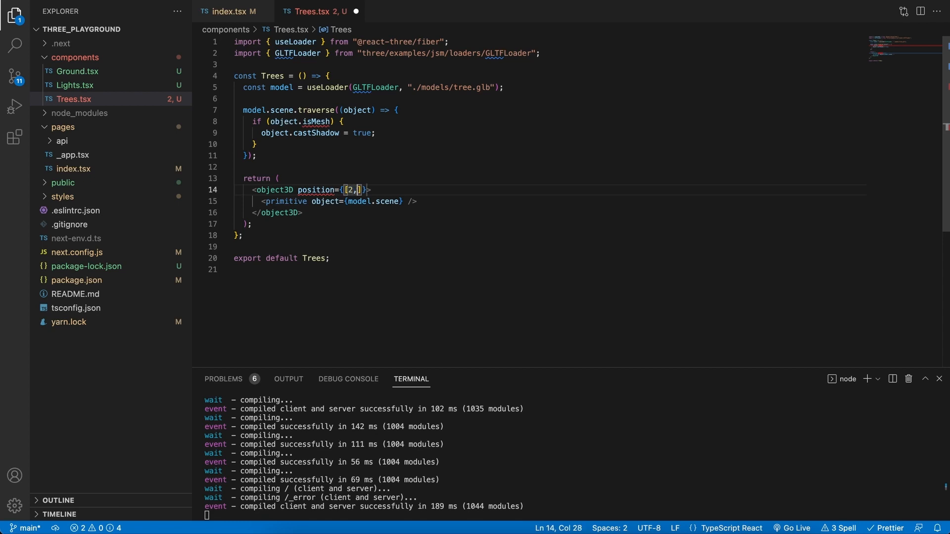
type("0")
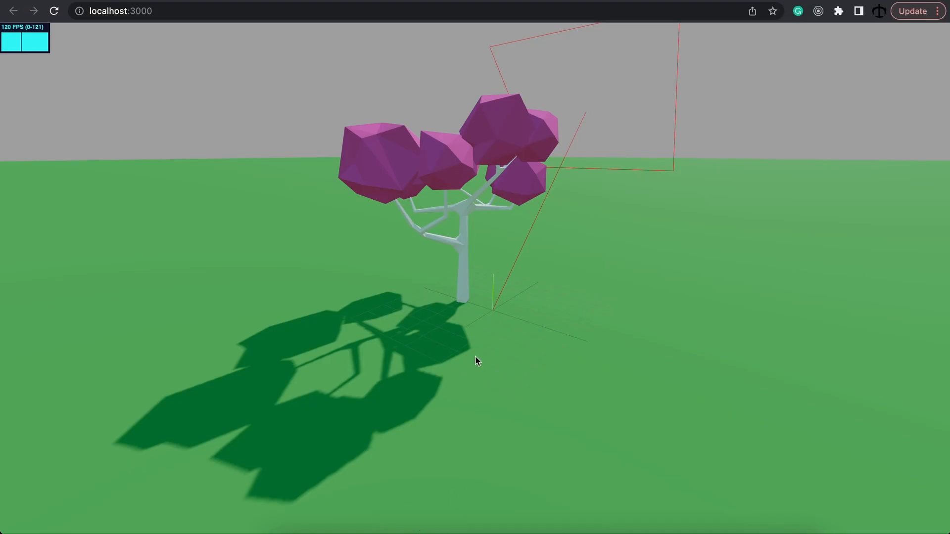
left_click_drag(476, 361, 542, 301)
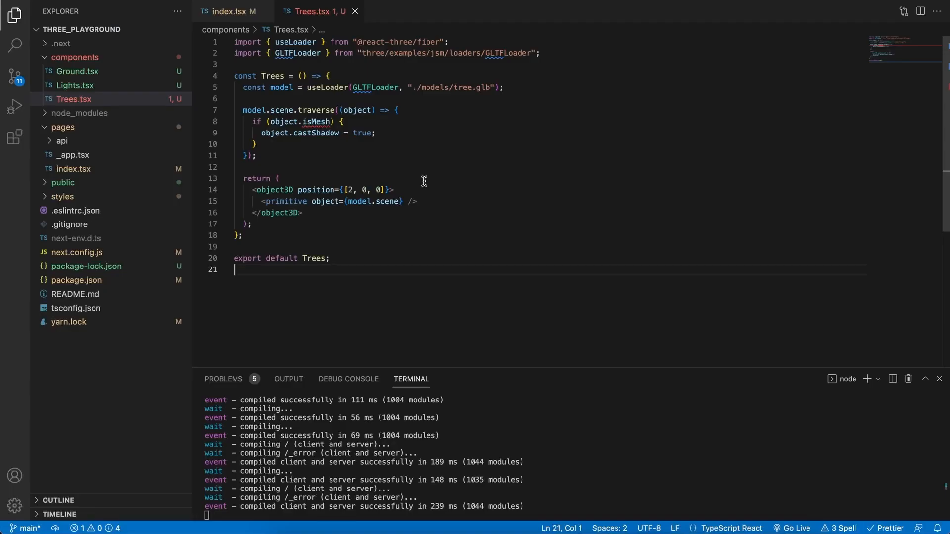
left_click(364, 189)
type("2")
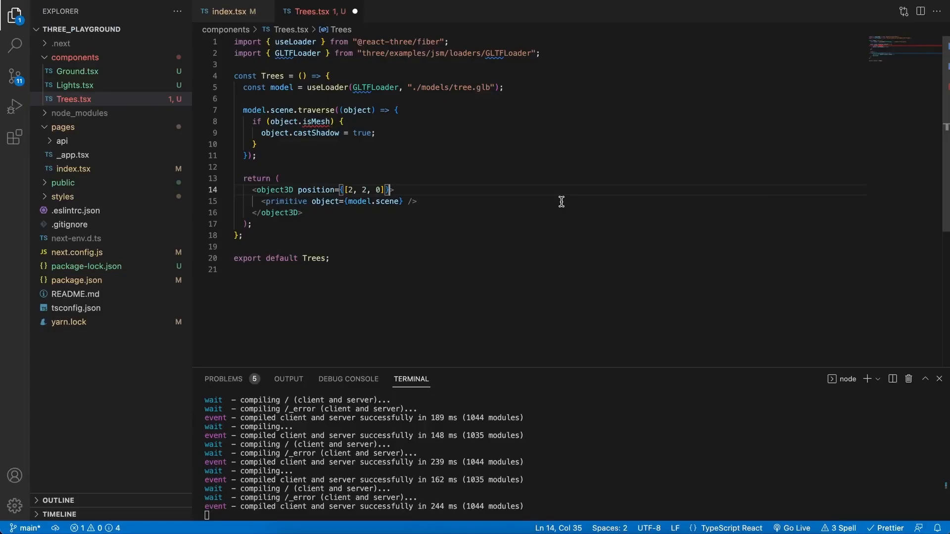
Add rotation={[3, 3, 2]} after the position prop on the object3D.
type("rotation={[3")
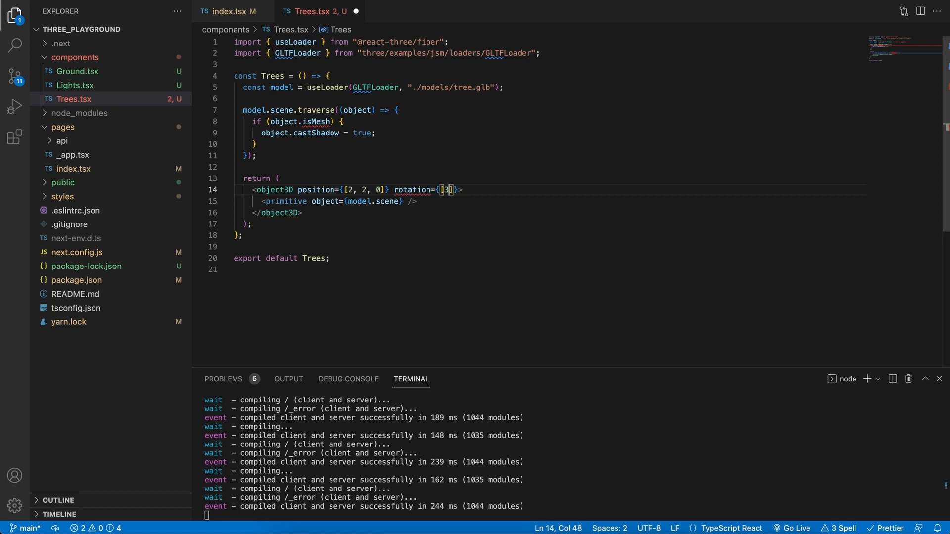
type(",3")
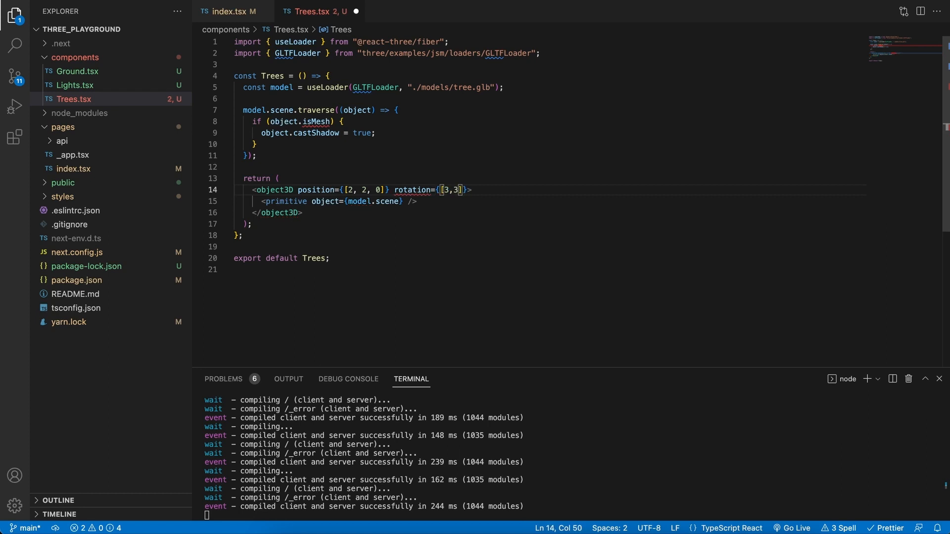
type(", 2")
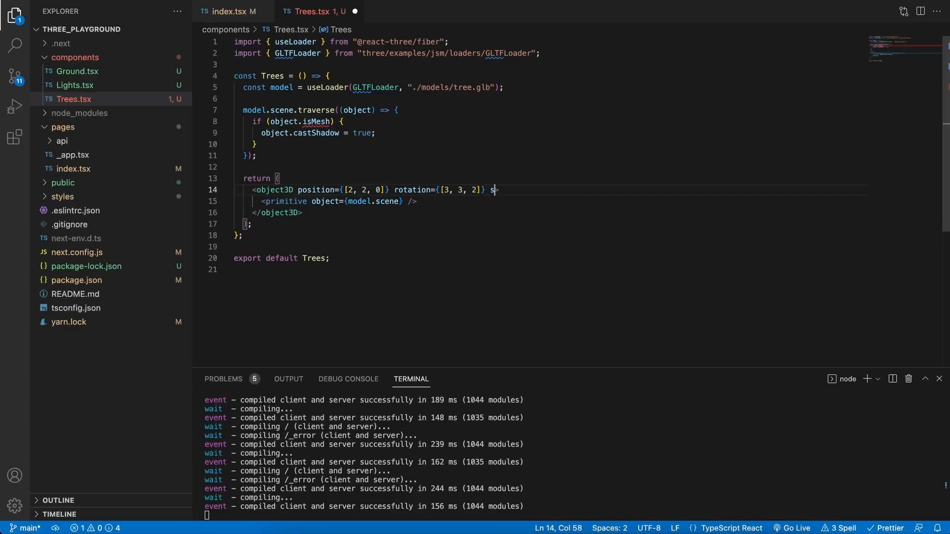
Try scale={[2, 2, 2]} on the wrapper, changing the middle value to 0.5.
type("cale={[")
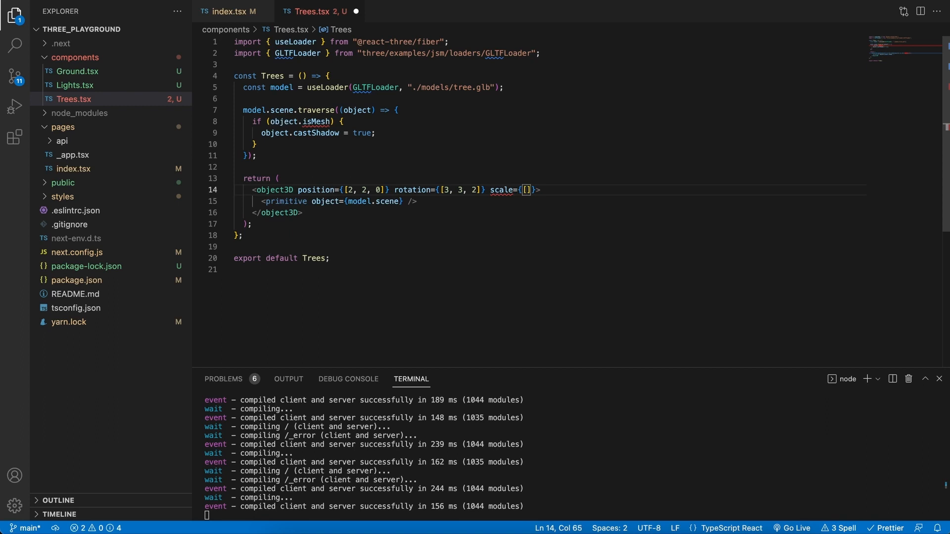
type("2,2,2")
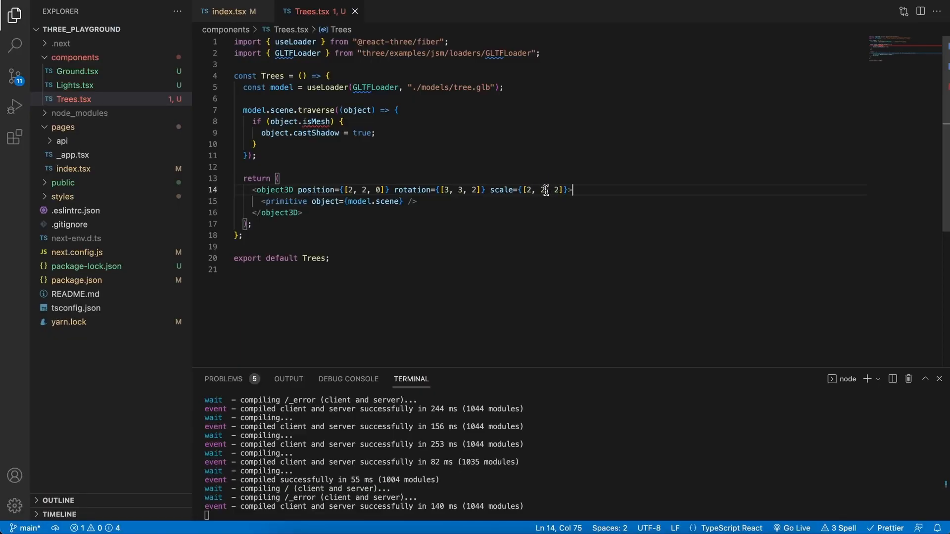
key("Backspace")
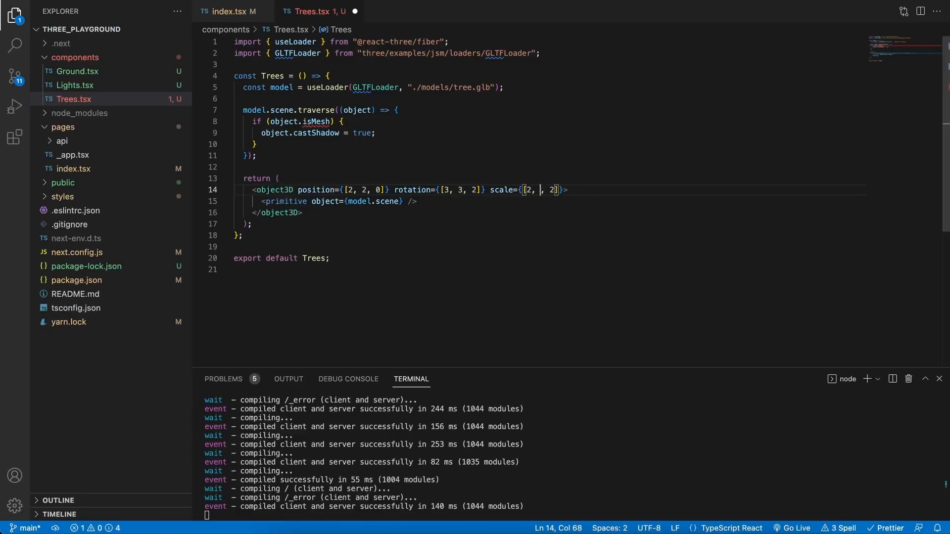
type("0.5")
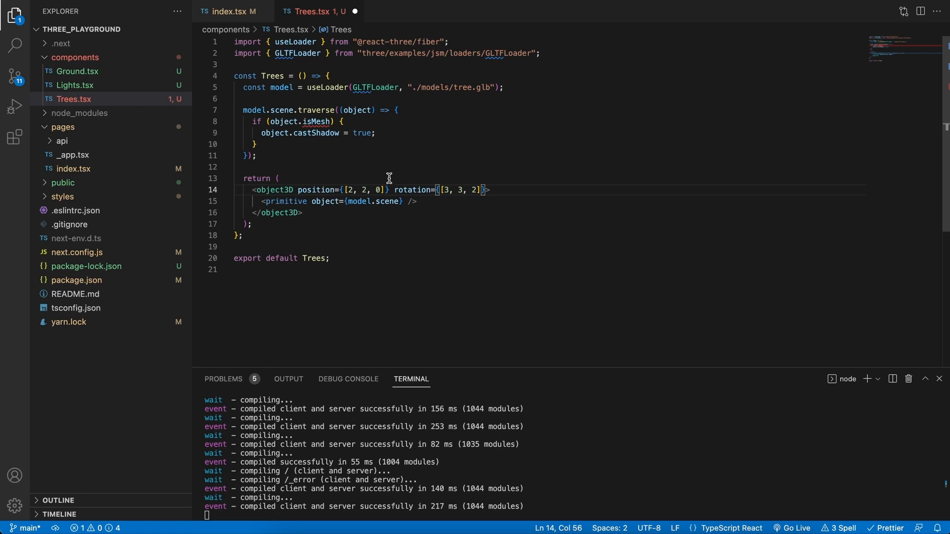
Delete the rotation prop and set the position's y value back to 0.
left_click_drag(394, 190, 481, 190)
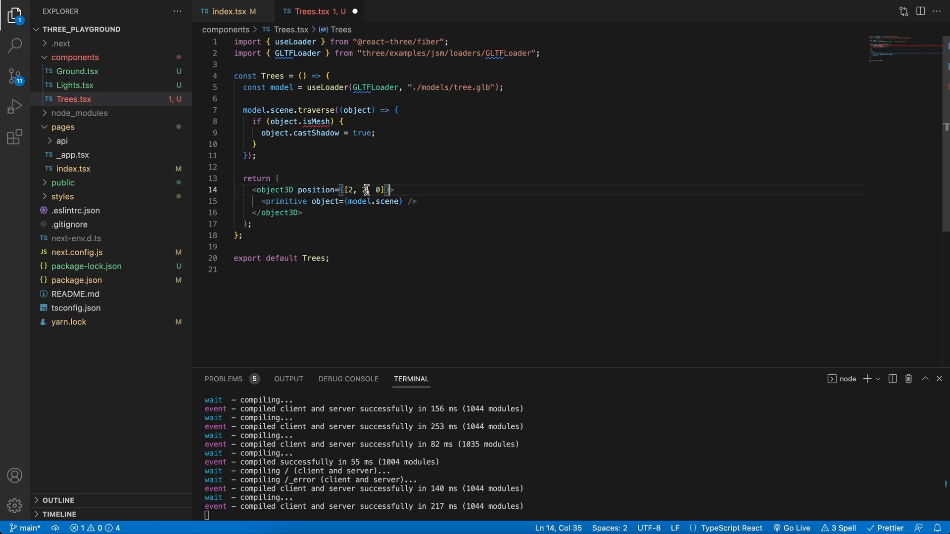
type("0")
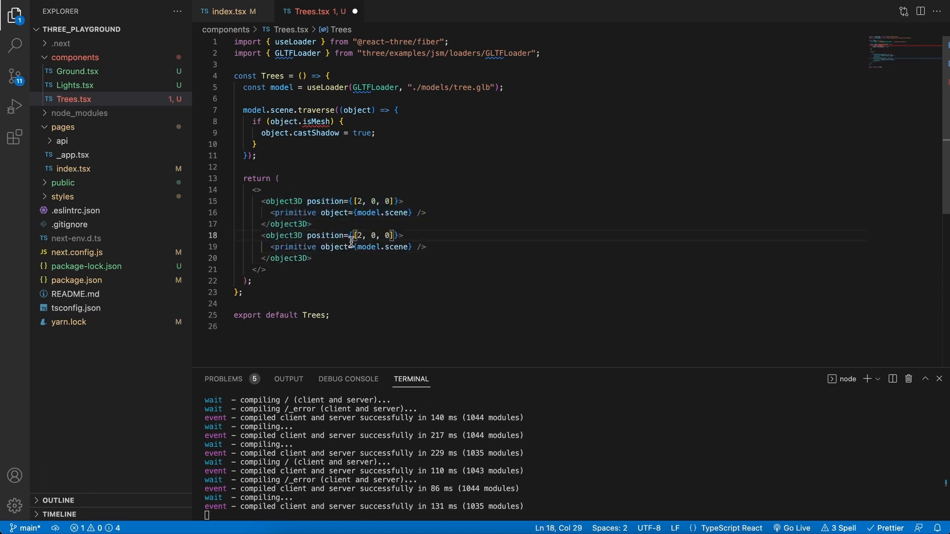
mouse_move(394, 256)
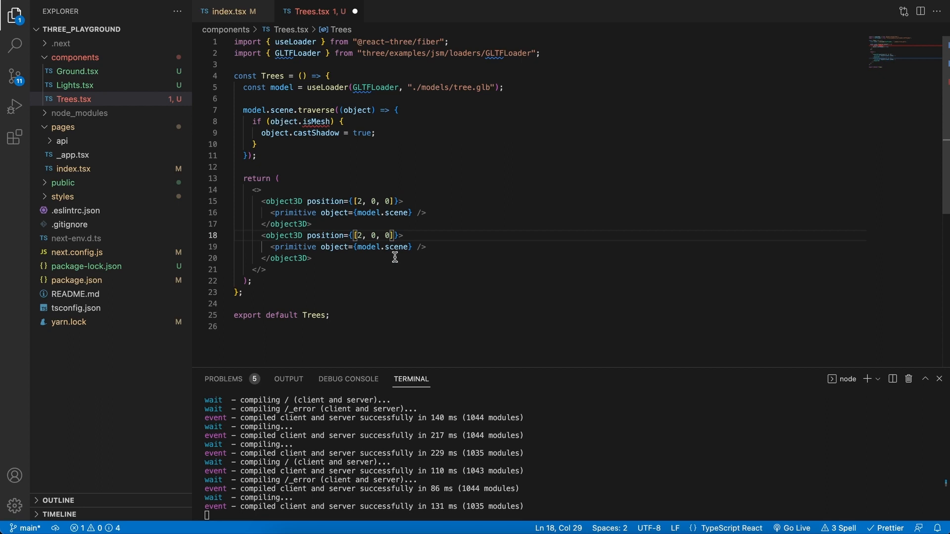
Set the duplicated tree wrappers' x positions so copies sit at 2, 4 and 6.
type("4")
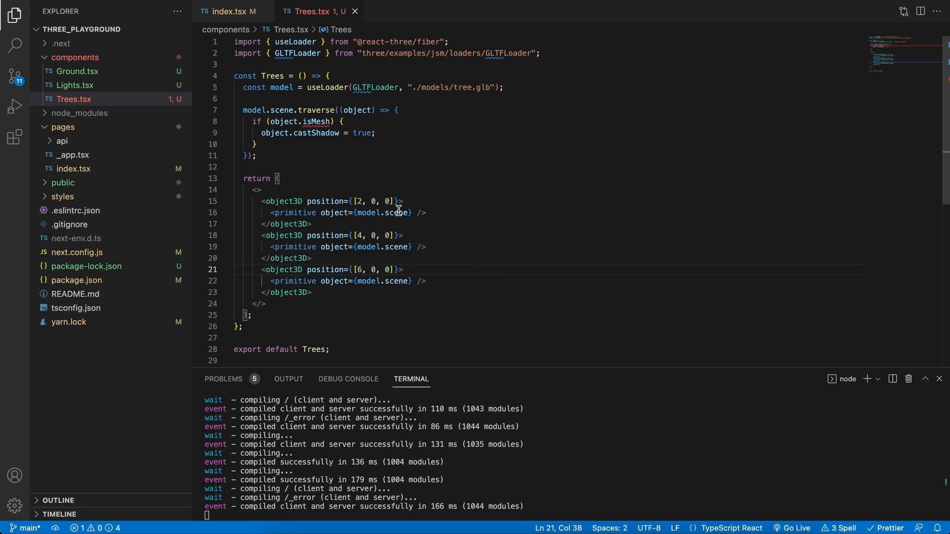
mouse_move(384, 239)
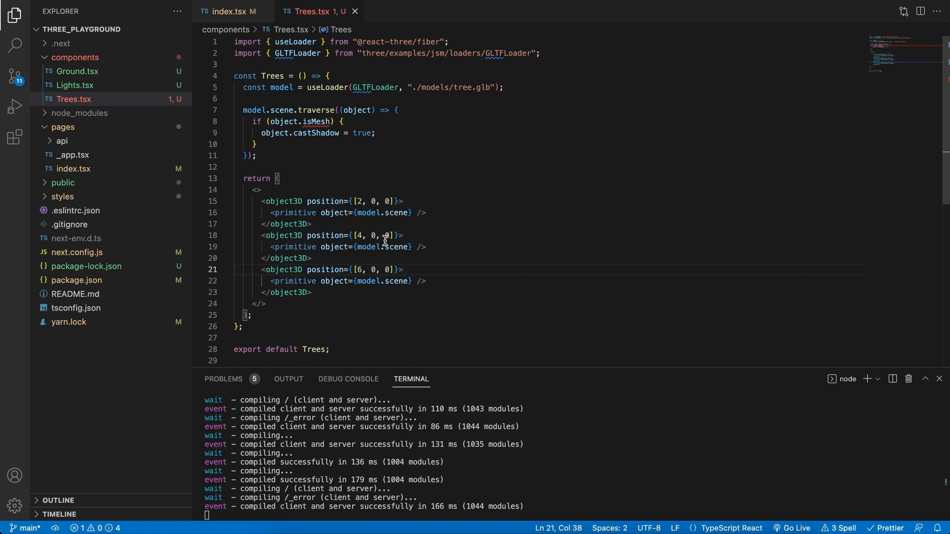
mouse_move(403, 281)
type(".clone")
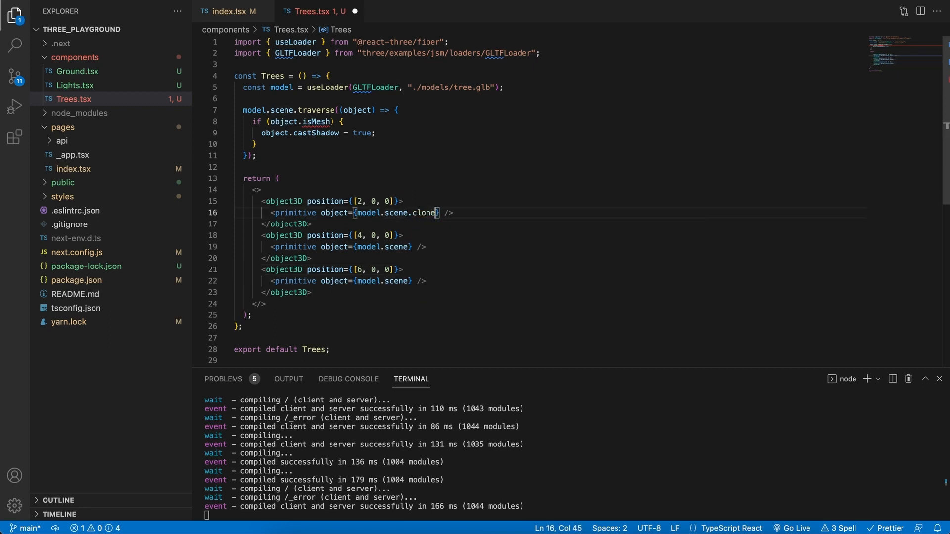
Change each primitive's model.scene to model.scene.clone() and orbit the preview showing three trees.
type("()")
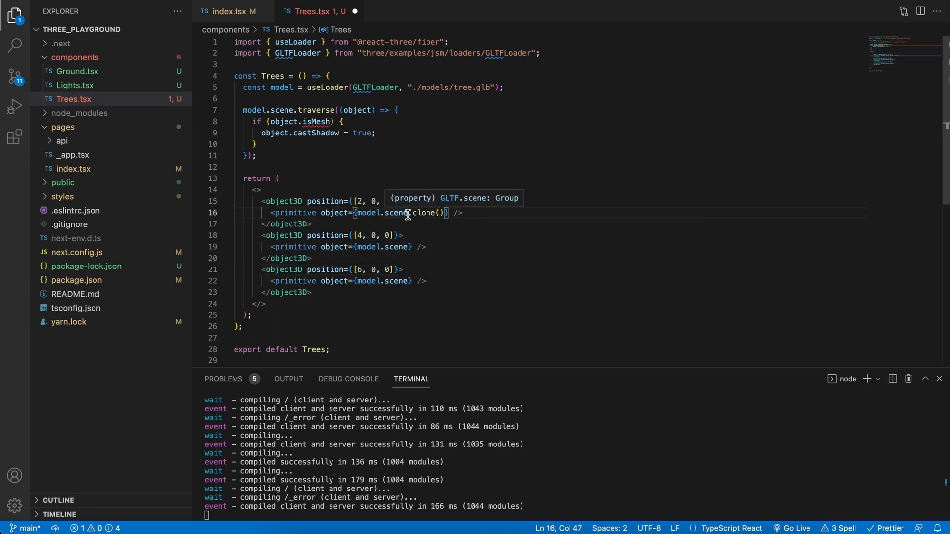
left_click(409, 246)
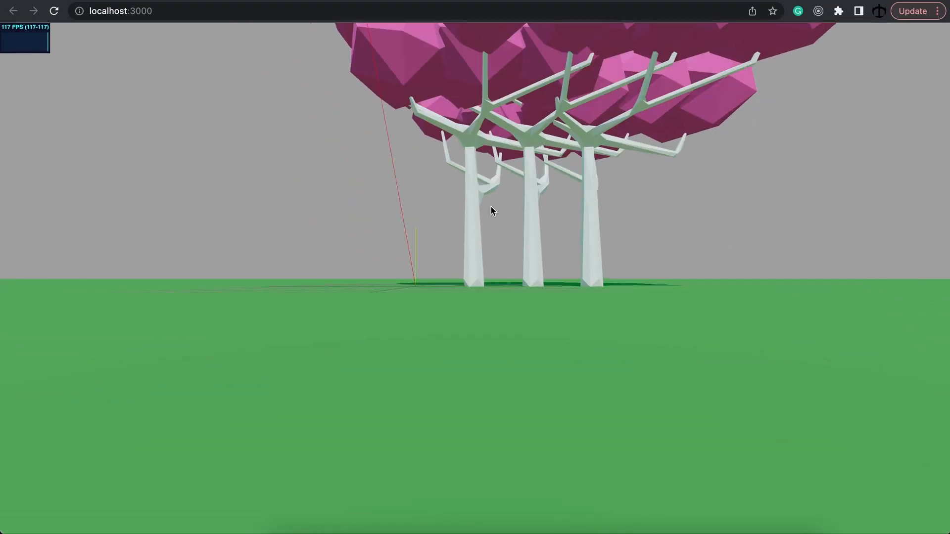
left_click_drag(490, 211, 512, 264)
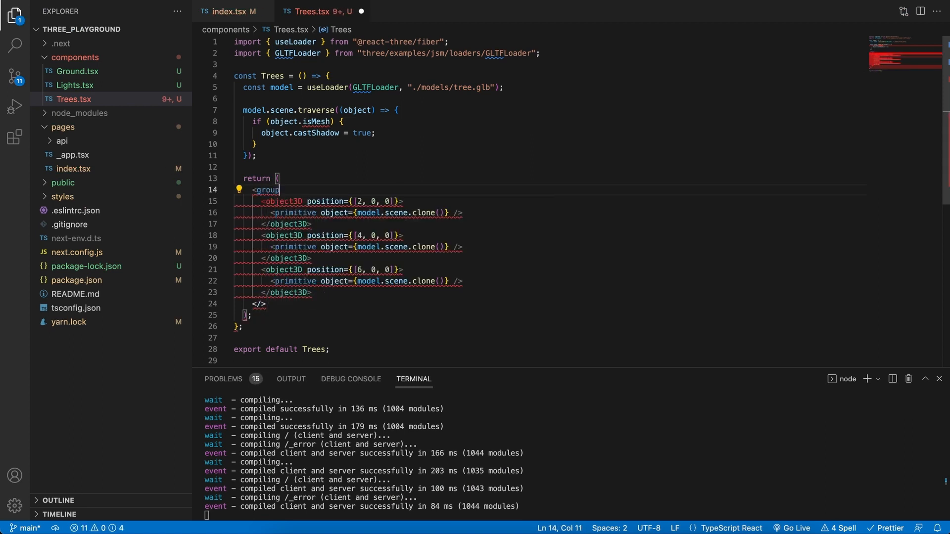
Turn the fragment into a group with rotation={[0, 4, 0]}.
type(">")
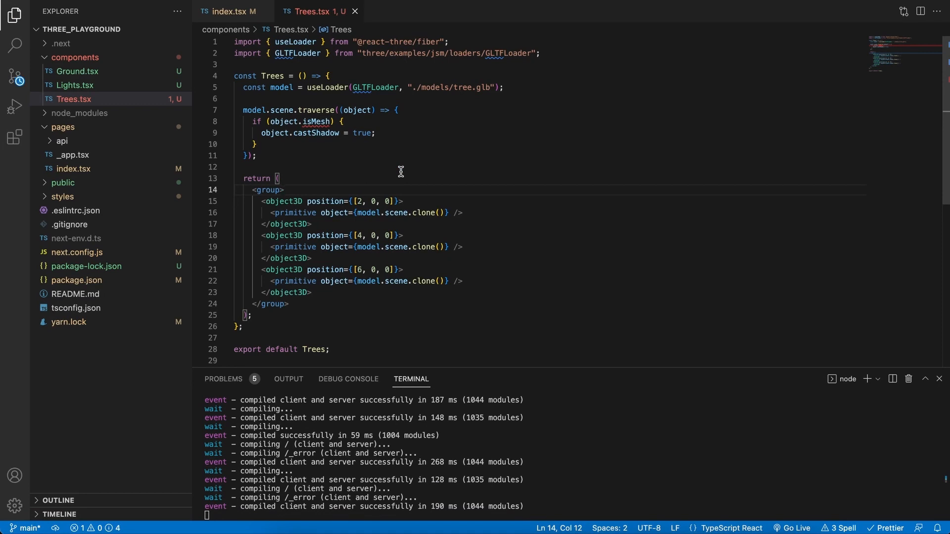
type("rotation={[0, 4, 0]}")
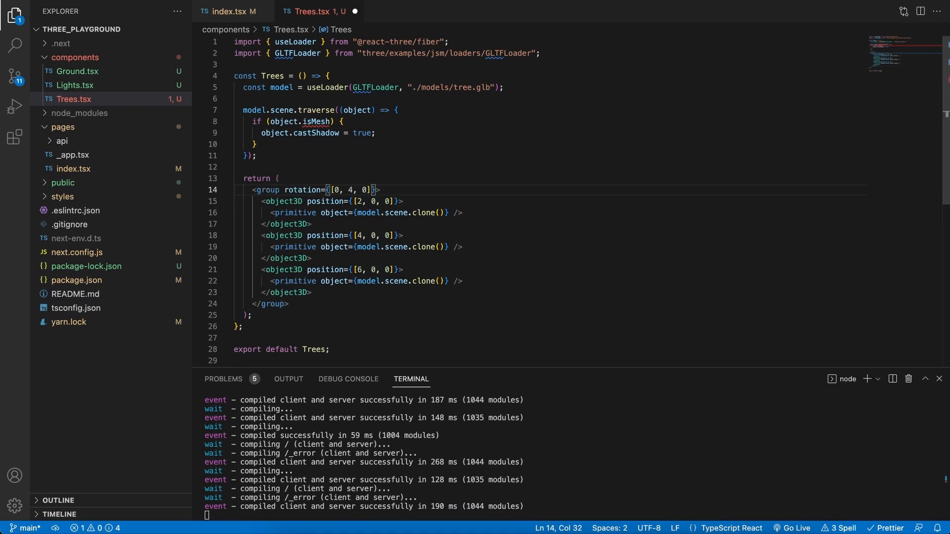
mouse_move(353, 183)
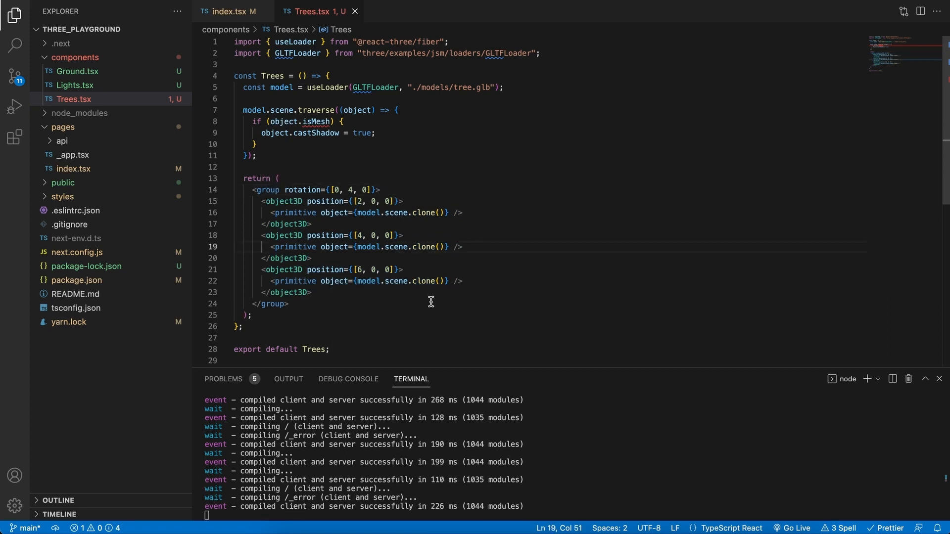
Orbit and zoom the localhost:3000 preview to view the rotated trees and their shadows.
left_click_drag(270, 212, 462, 213)
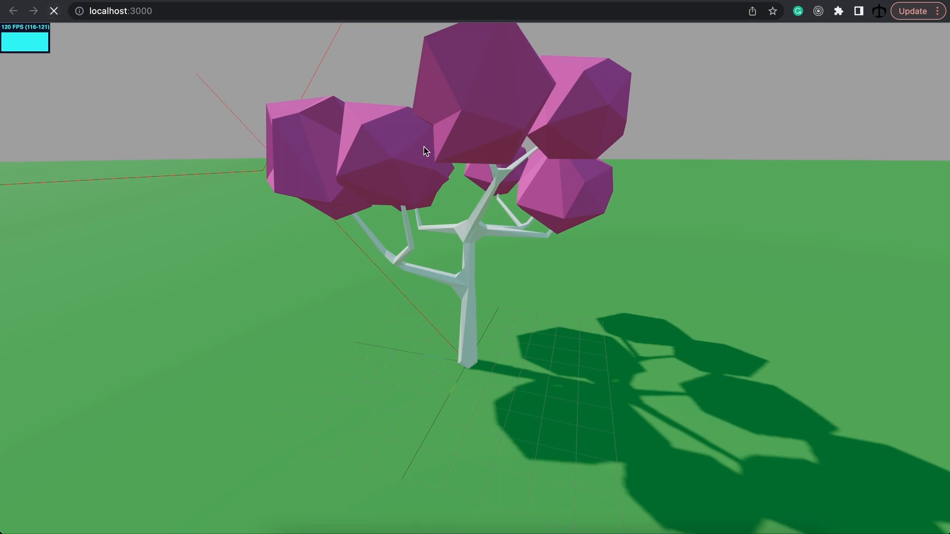
scroll("down", 3)
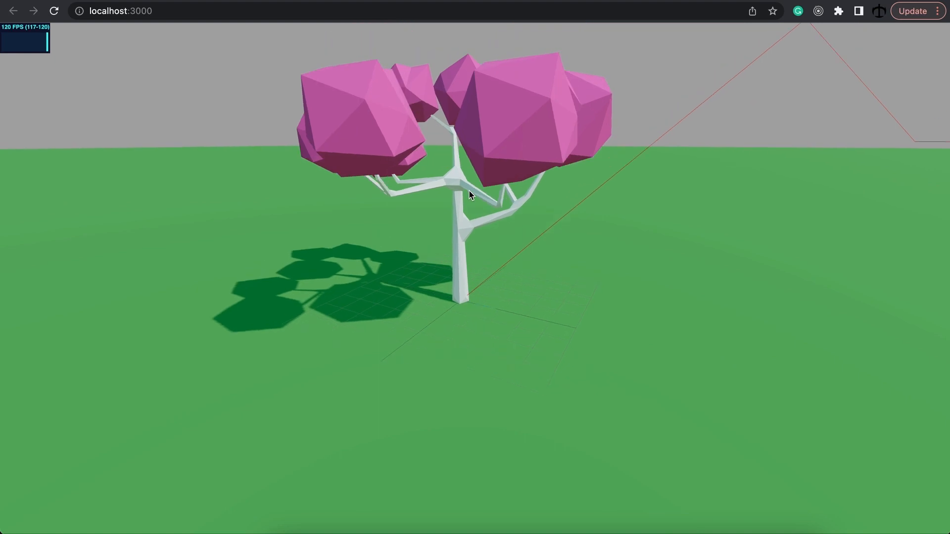
left_click_drag(469, 194, 512, 375)
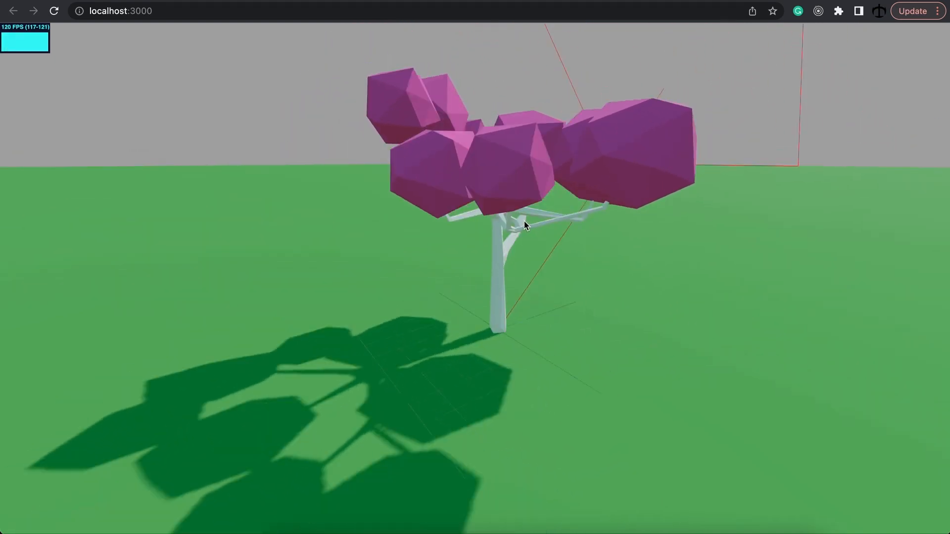
left_click_drag(523, 225, 642, 252)
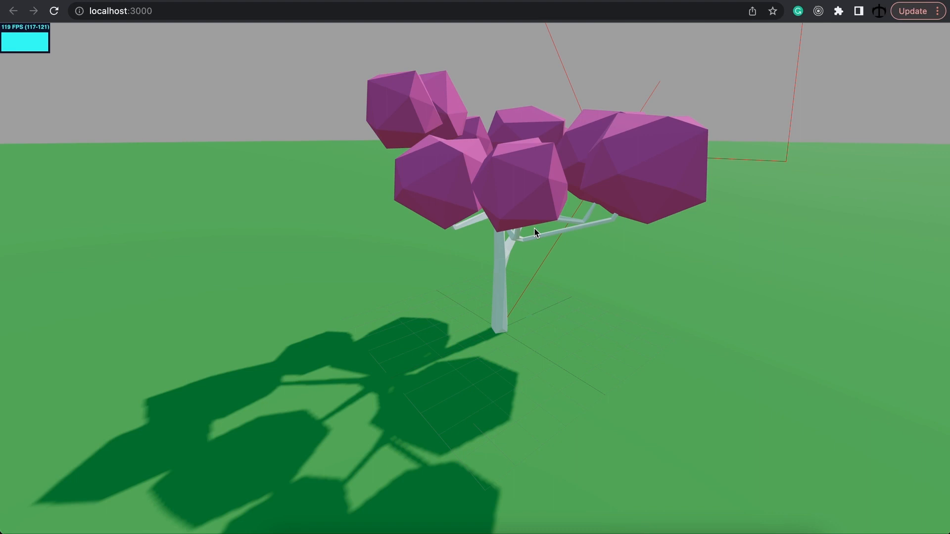
mouse_move(542, 233)
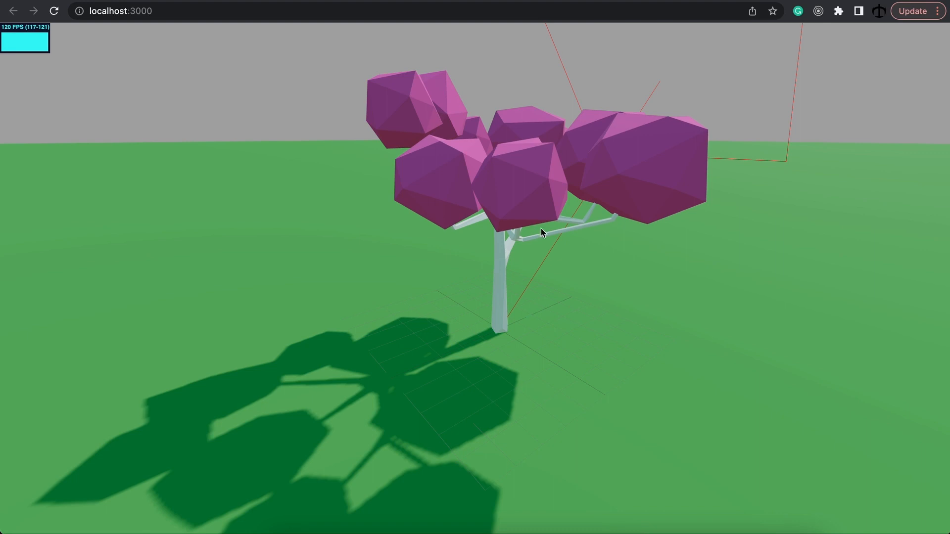